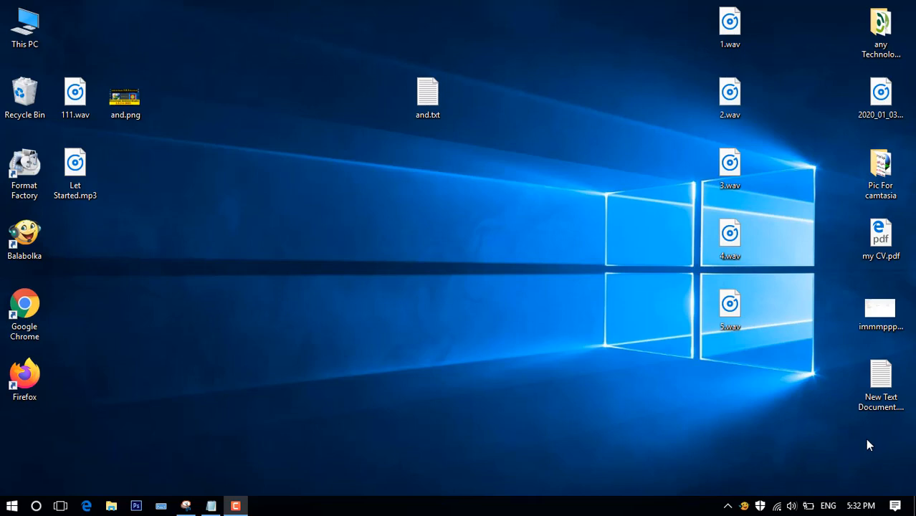
mouse_move(309, 460)
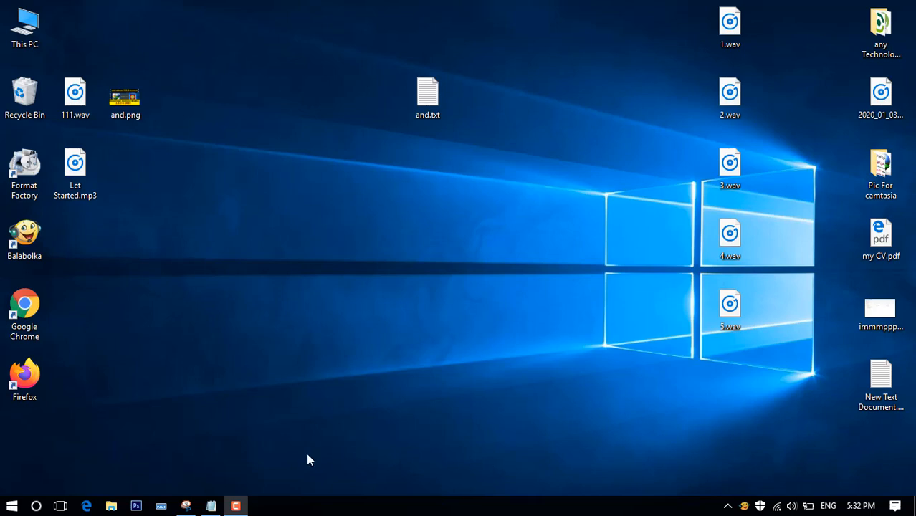
- Launch Google Chrome and search for 'android studio download'
click(24, 312)
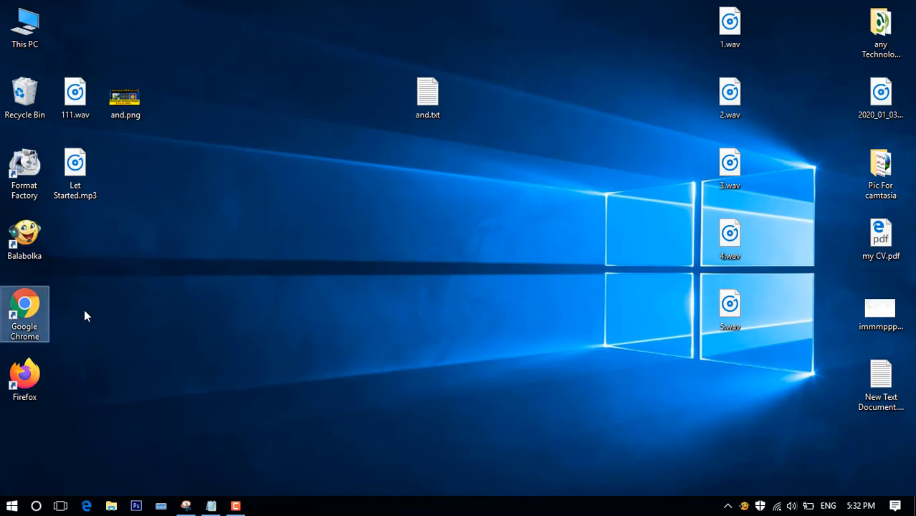
double_click(24, 308)
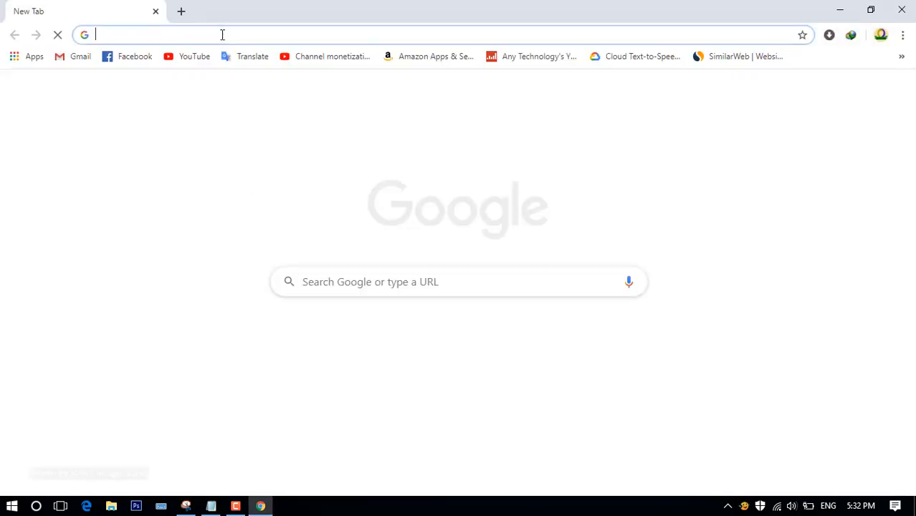
text(android studio download)
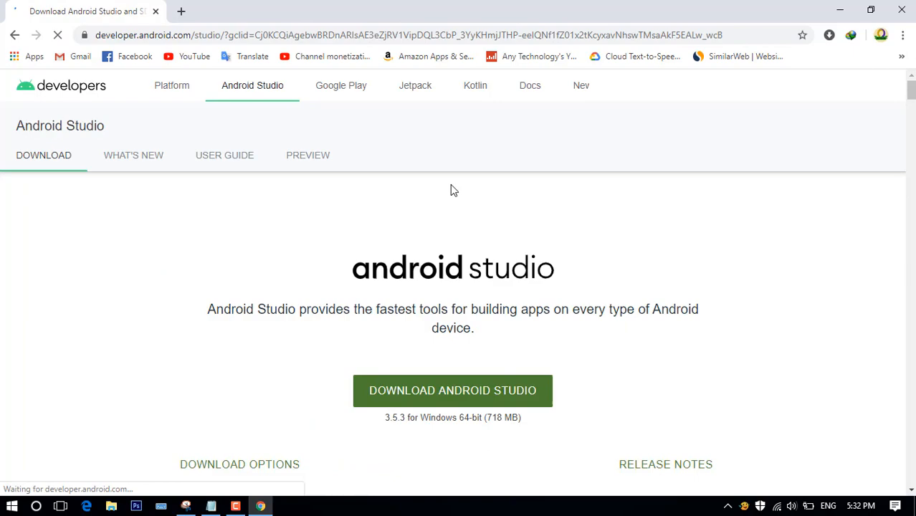
- Scroll the developer.android.com download page to the installer packages table for each OS
scroll(down, 3)
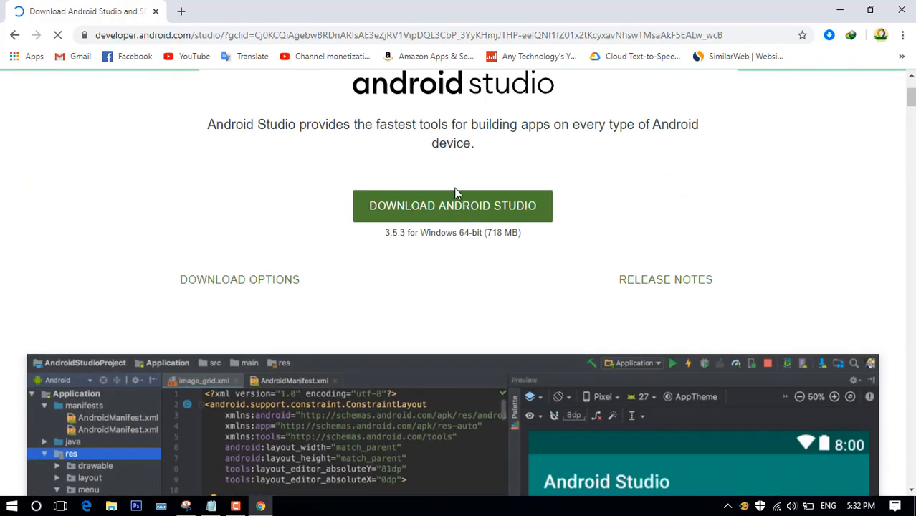
scroll(down, 3)
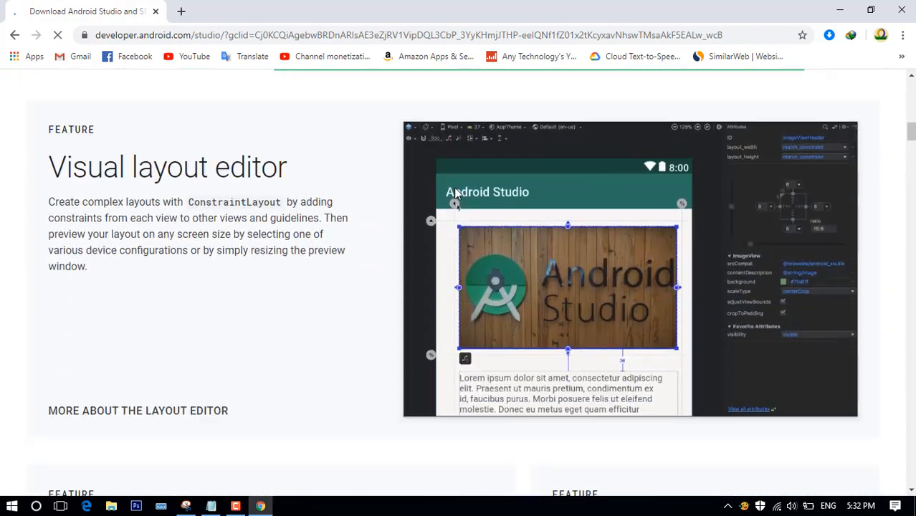
scroll(down, 3)
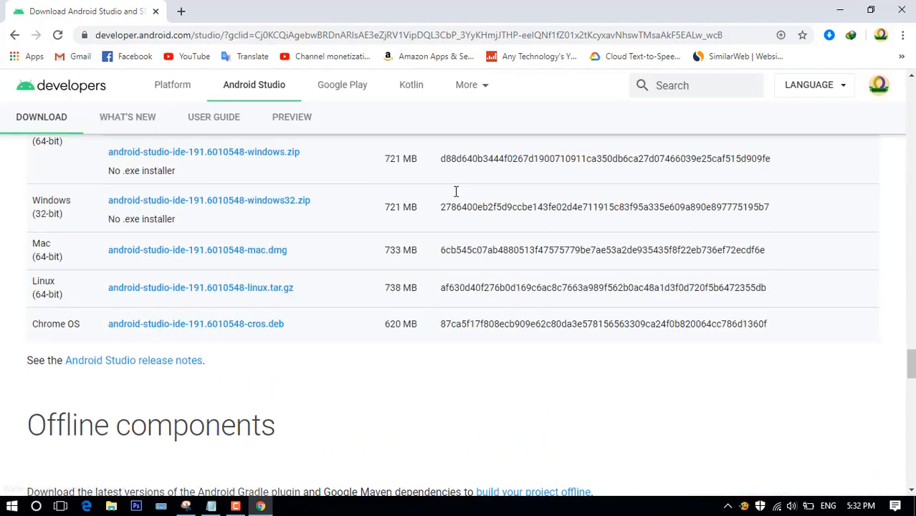
- Scroll past Offline components to System requirements, showing Mac's 4 GB RAM and 2 GB disk
scroll(down, 3)
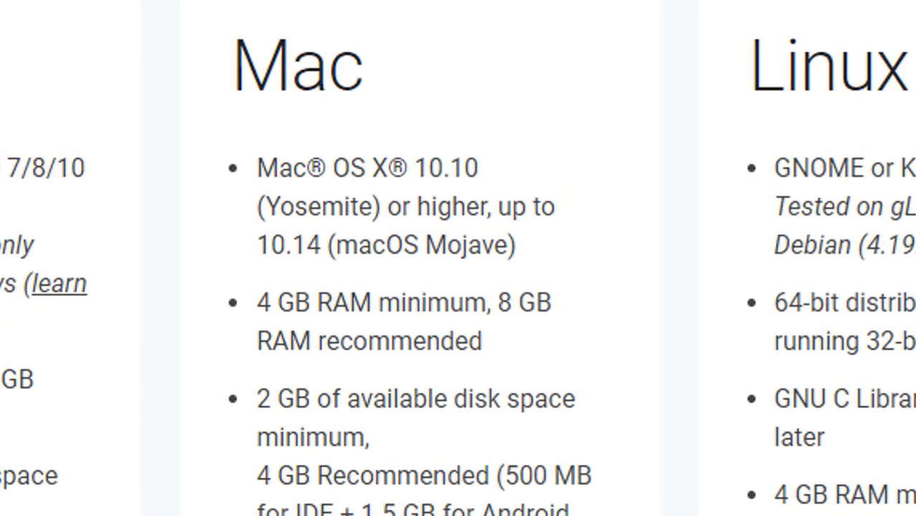
mouse_move(573, 261)
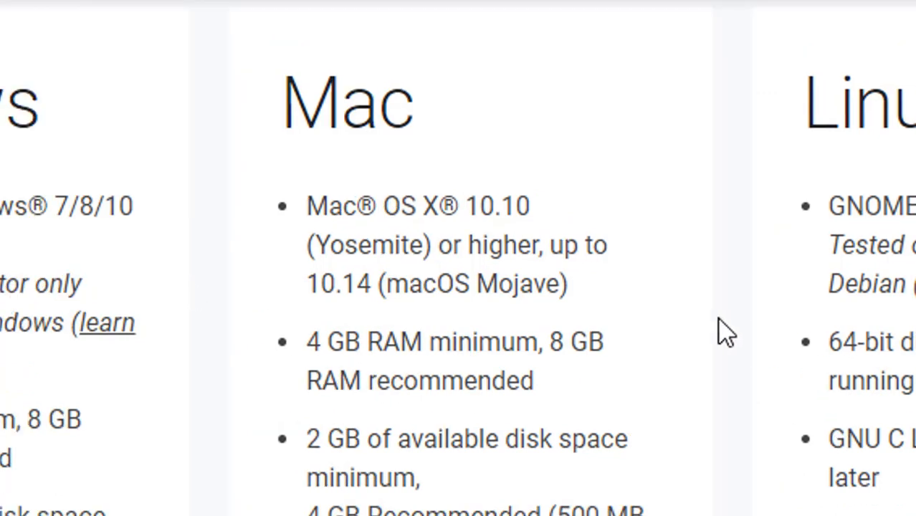
mouse_move(661, 297)
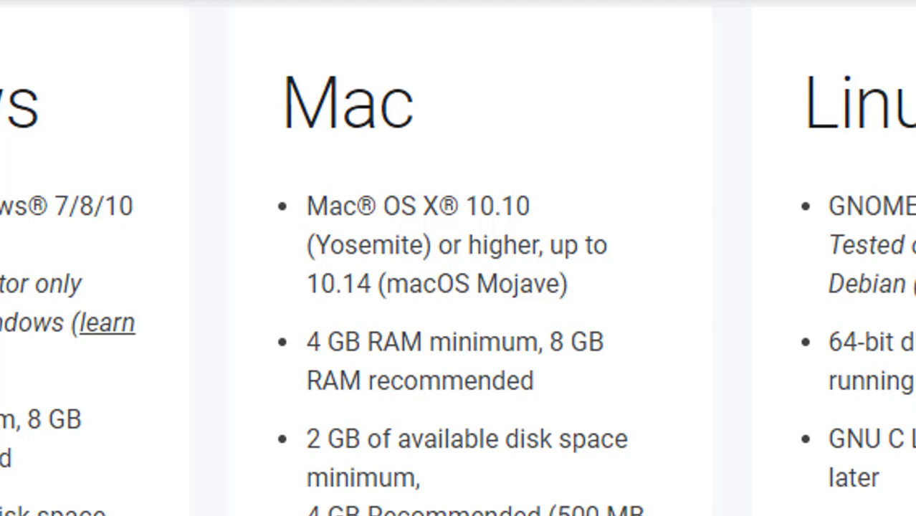
mouse_move(635, 299)
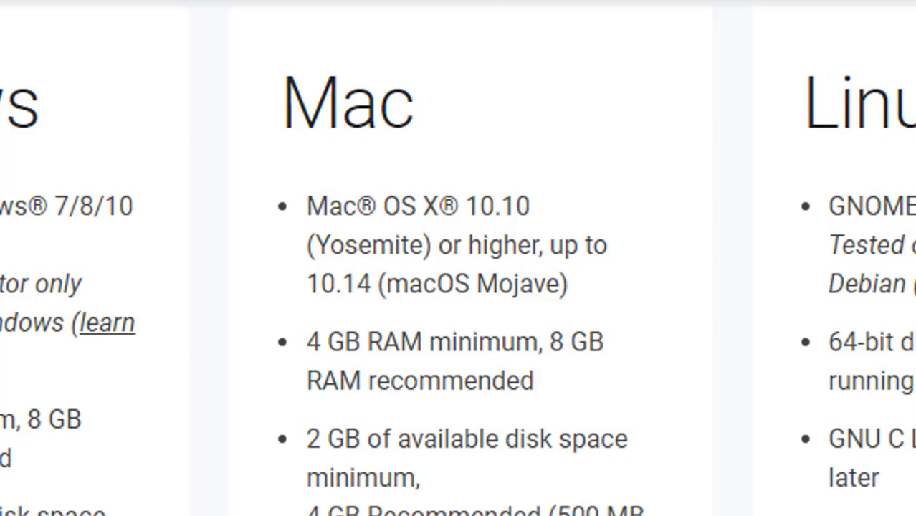
- Scroll through the Mac column, from macOS 10.10 to 1280 x 800 minimum resolution
scroll(down, 3)
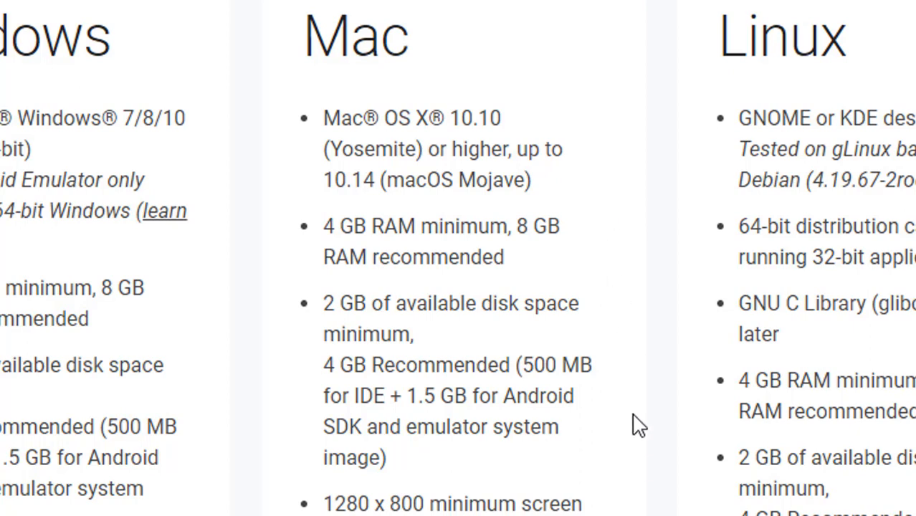
mouse_move(586, 192)
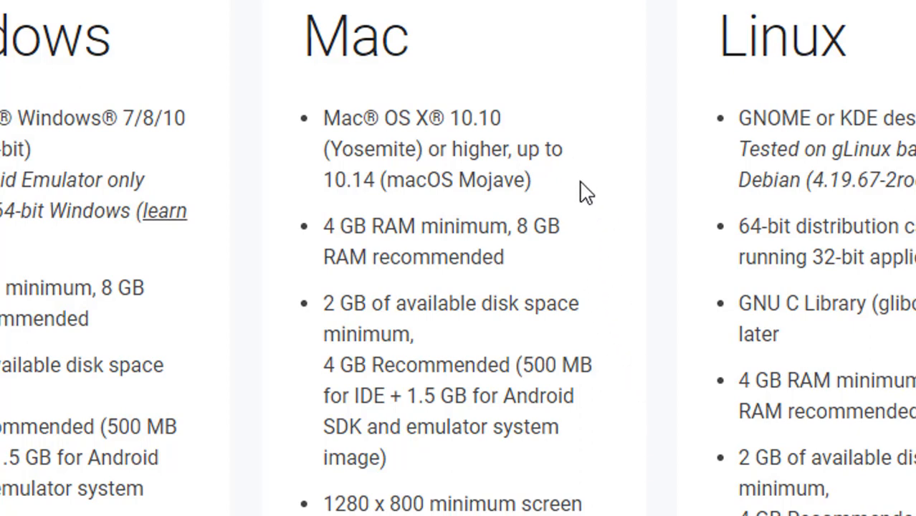
scroll(down, 3)
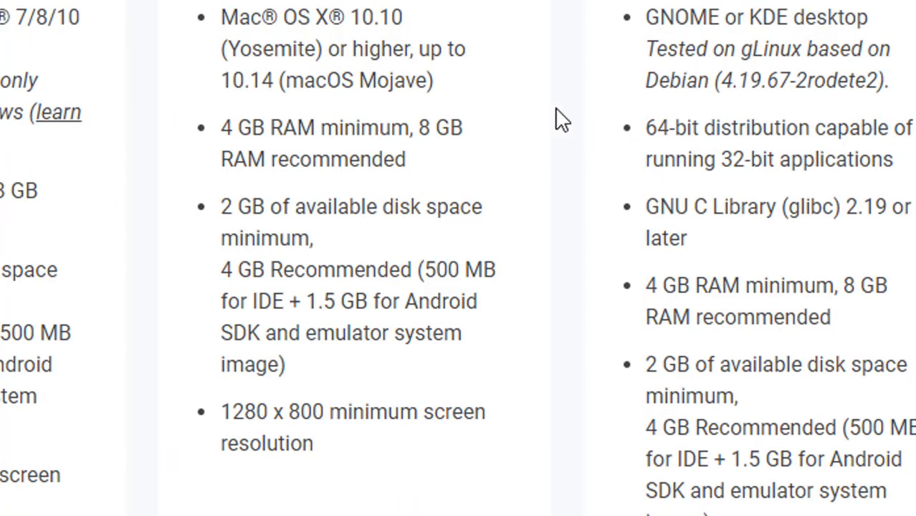
mouse_move(518, 91)
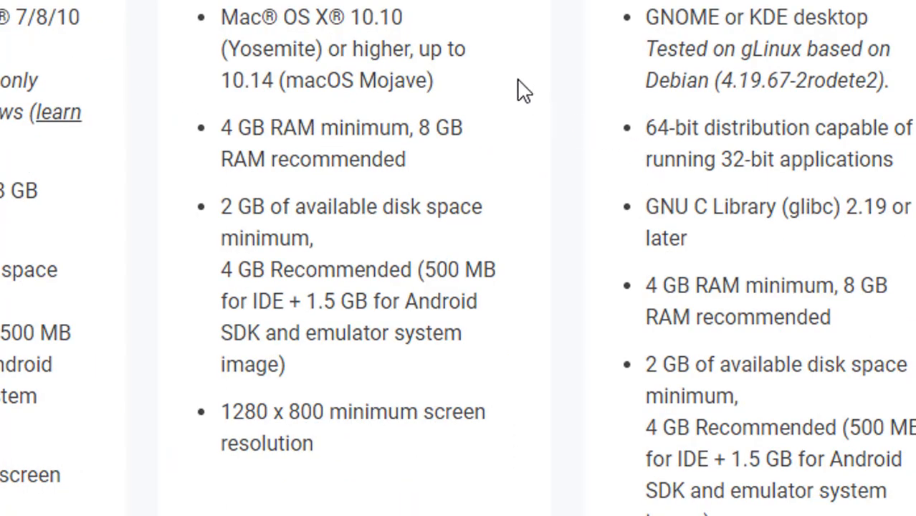
mouse_move(542, 334)
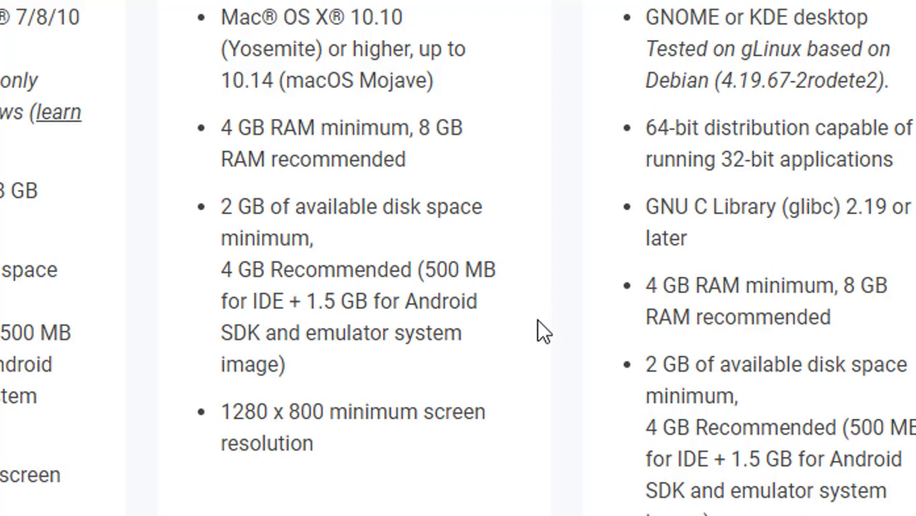
mouse_move(483, 93)
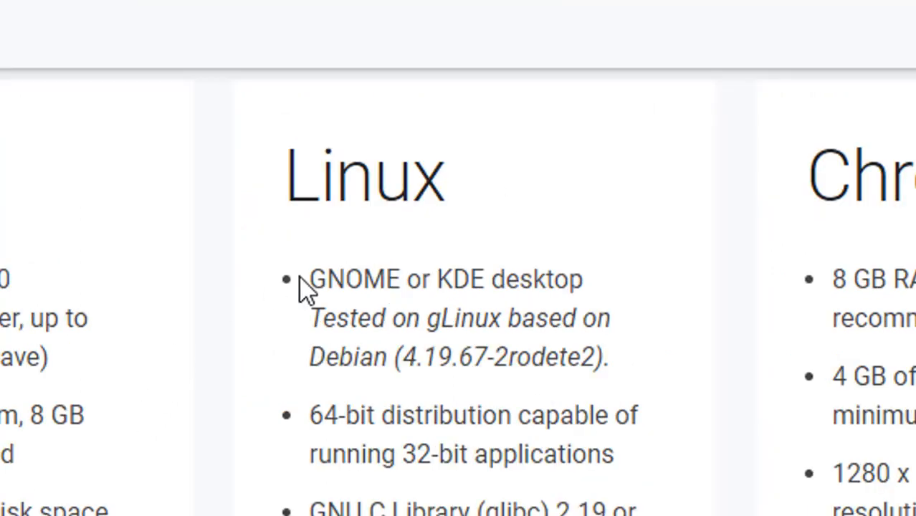
- Scroll through the Linux requirements: GNOME or KDE, glibc 2.19, 4 GB RAM, 2 GB disk
scroll(down, 3)
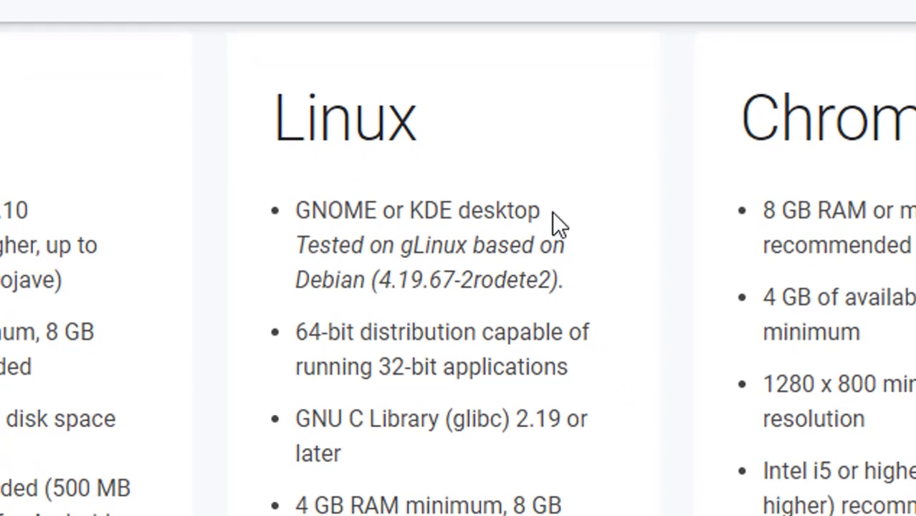
mouse_move(620, 288)
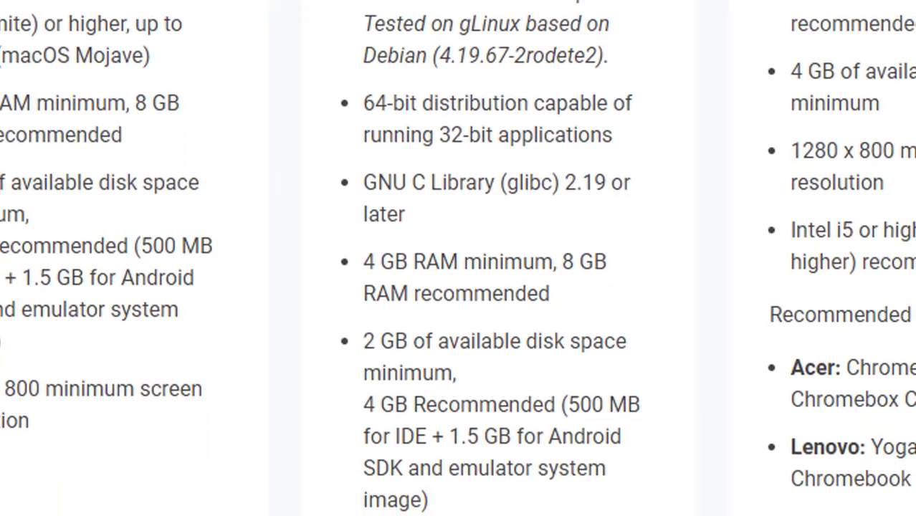
scroll(down, 3)
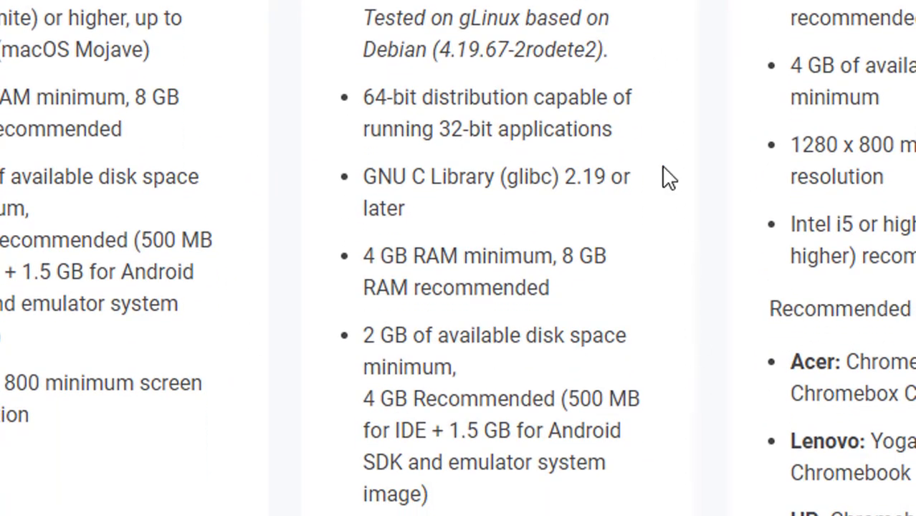
scroll(down, 3)
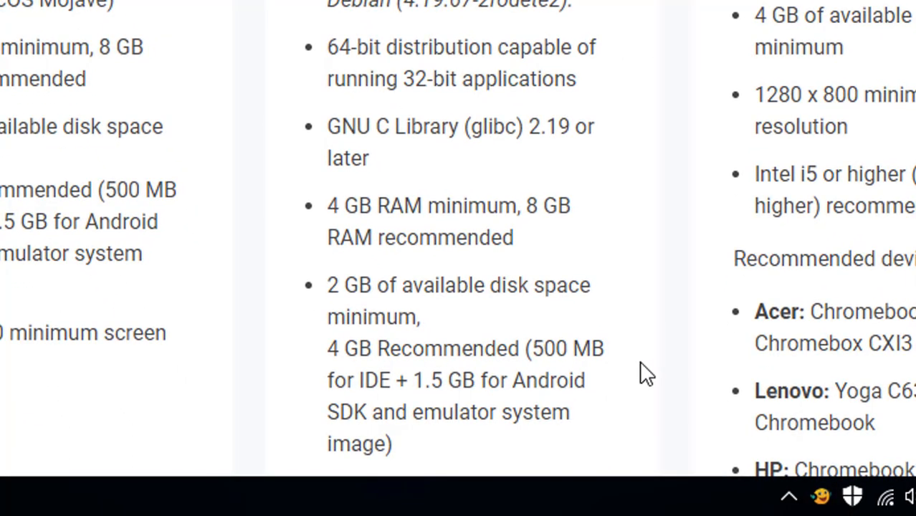
mouse_move(674, 364)
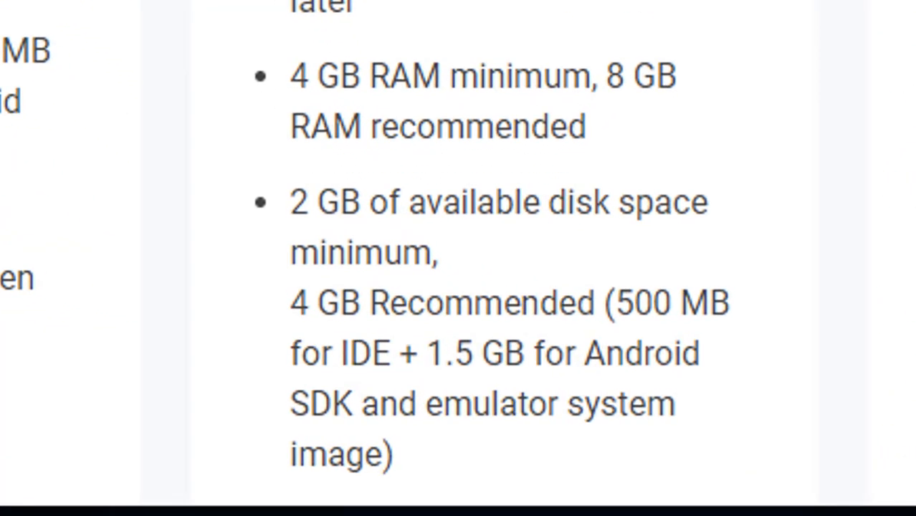
mouse_move(800, 134)
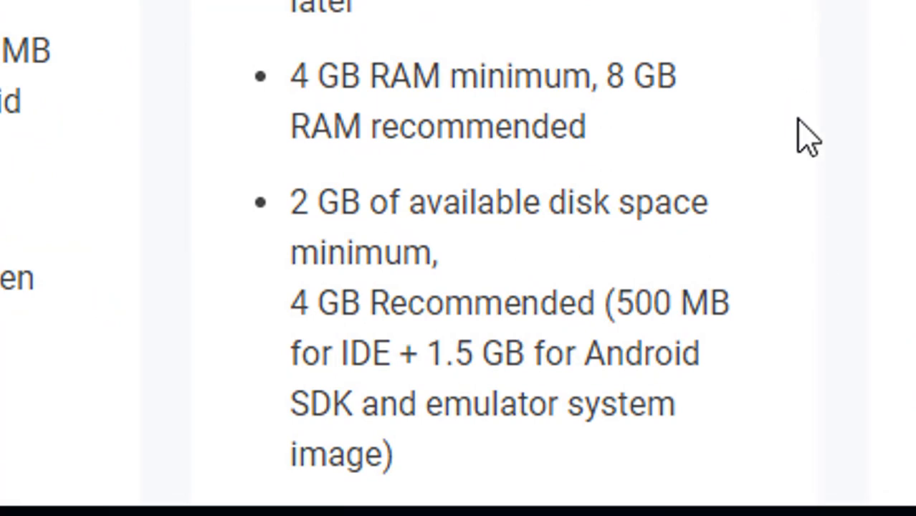
mouse_move(792, 352)
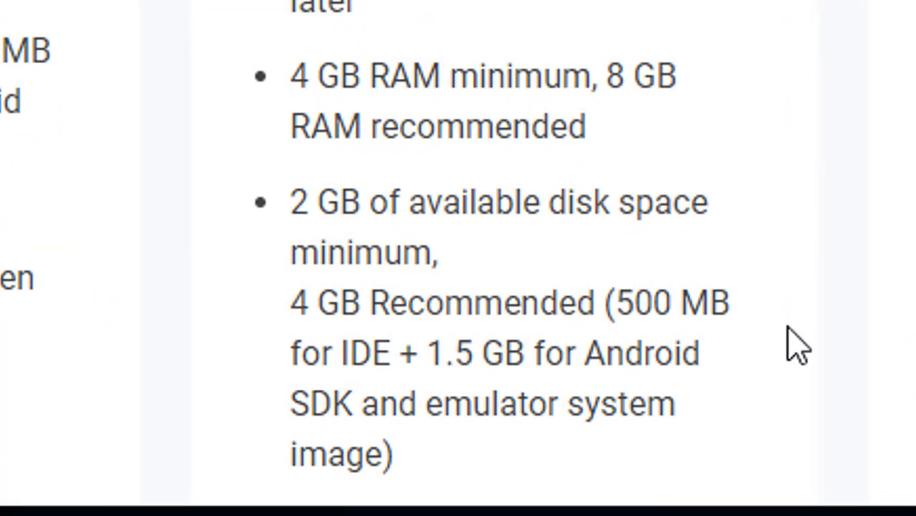
mouse_move(837, 333)
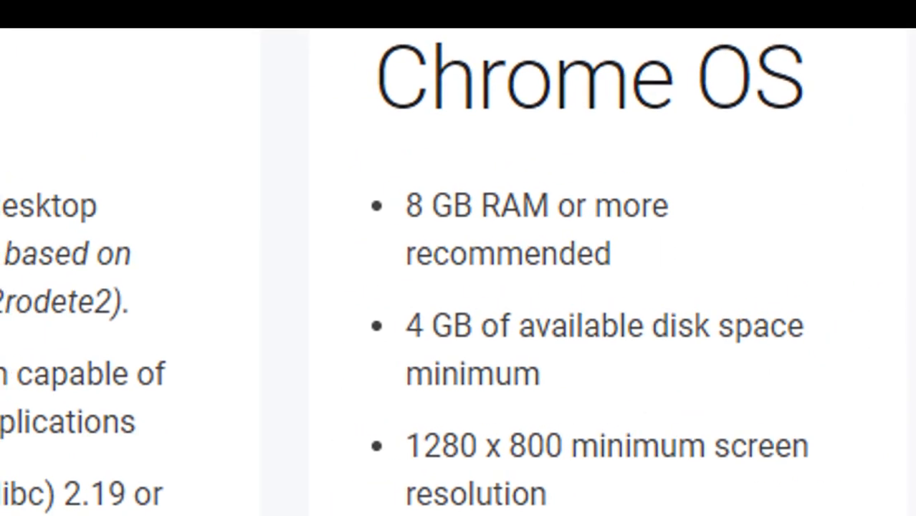
- Scroll through Chrome OS requirements and recommended devices, from Acer to CTL Chromebox CBx1
scroll(down, 3)
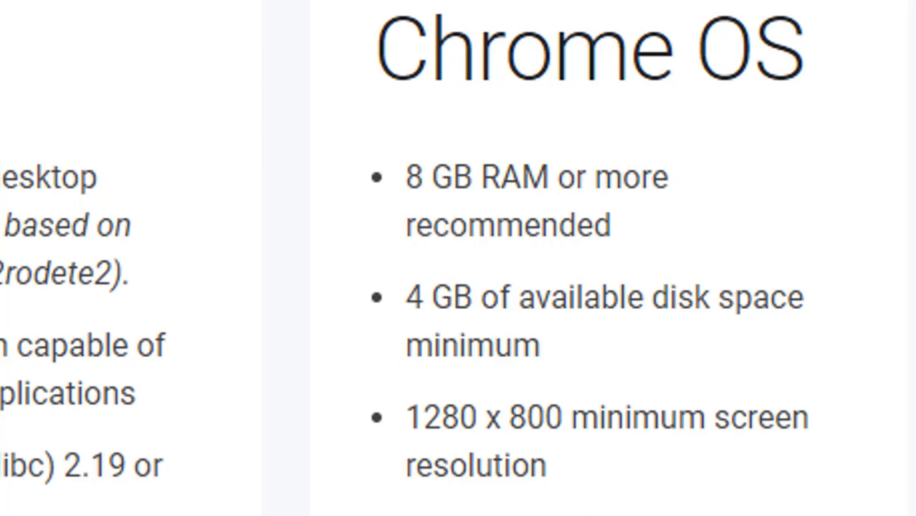
scroll(down, 3)
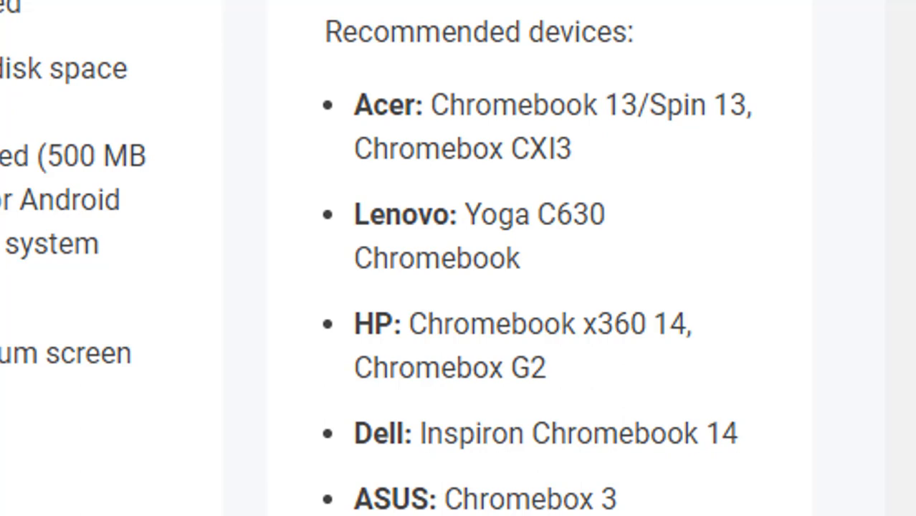
scroll(down, 3)
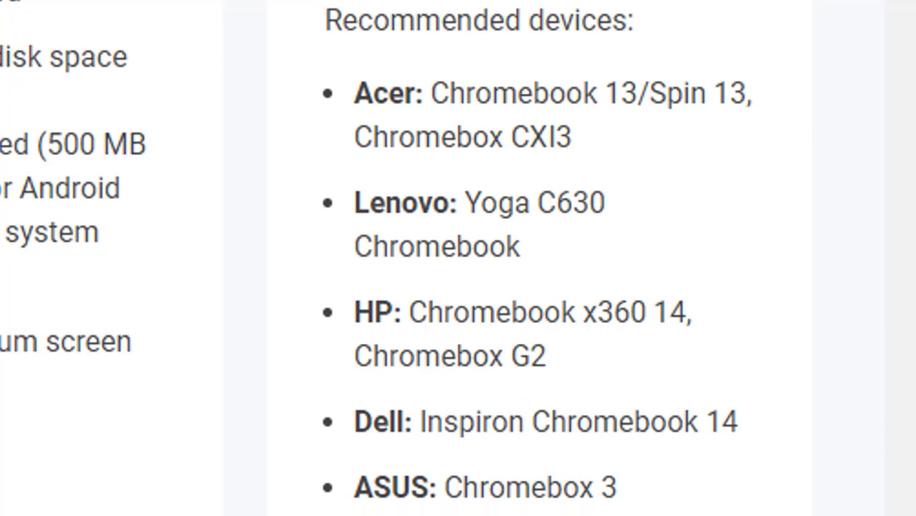
scroll(down, 3)
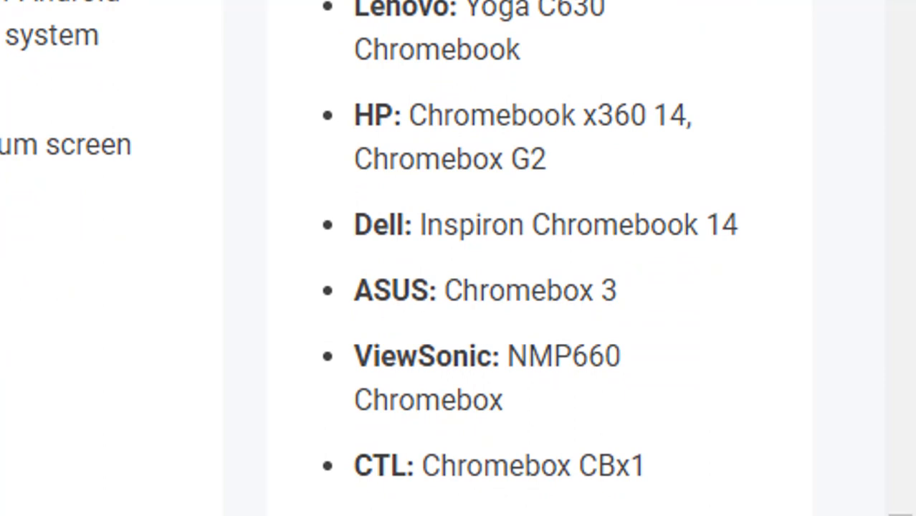